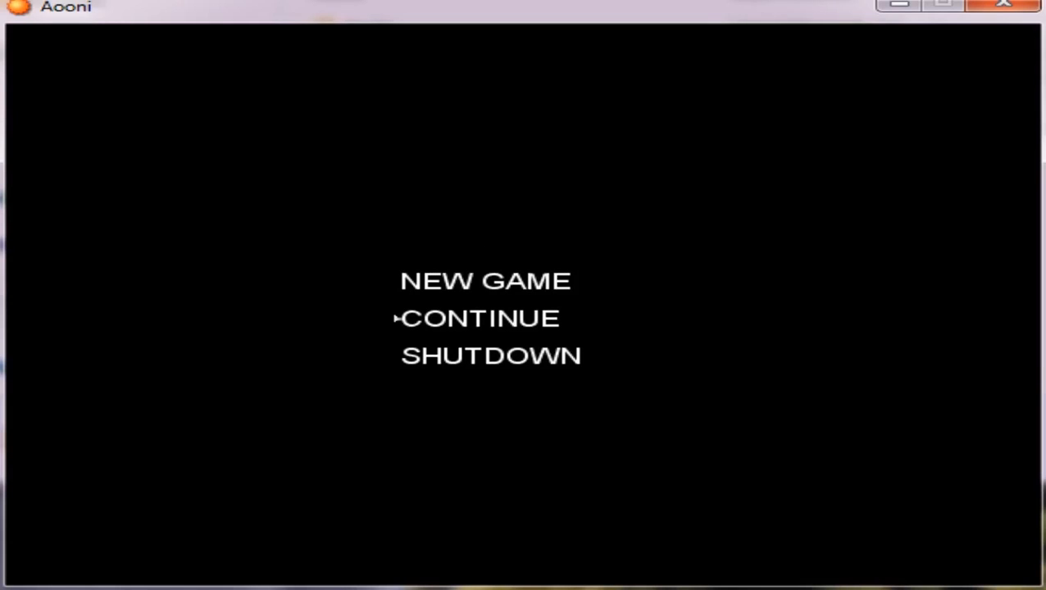
# Load the saved game from the title screen's CONTINUE option into the hallway.
pyautogui.click(479, 319)
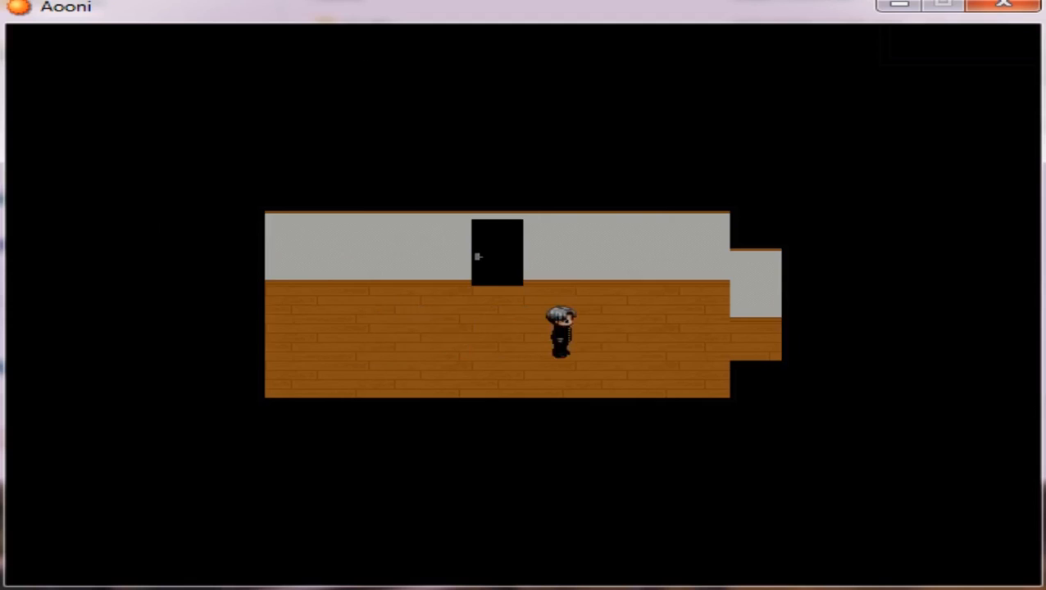
# Walk the bedroom, then view the screwdriver, lighter and plate shard in the inventory.
pyautogui.press('up')
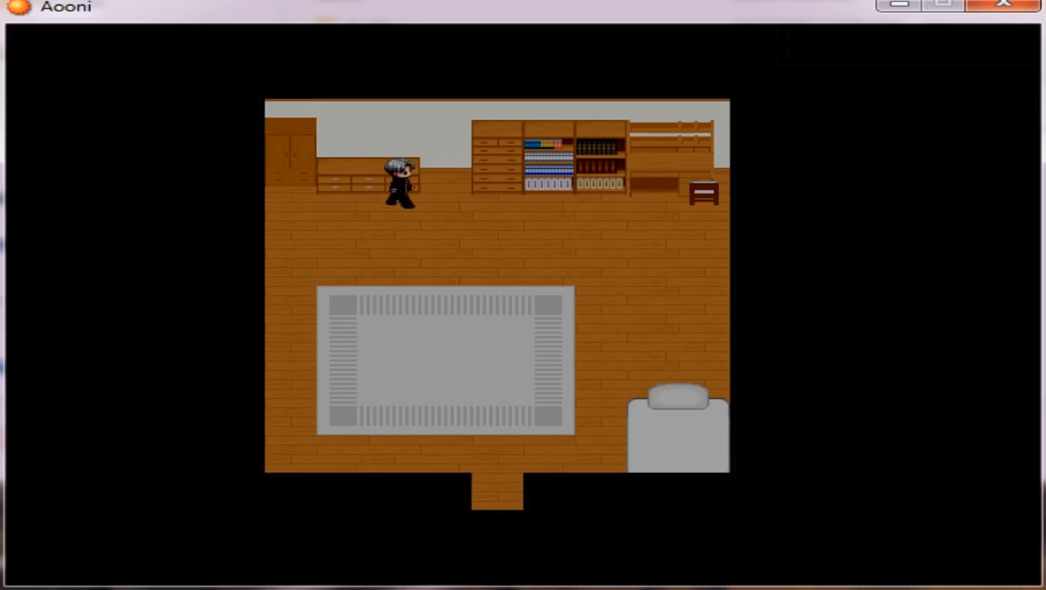
pyautogui.press('escape')
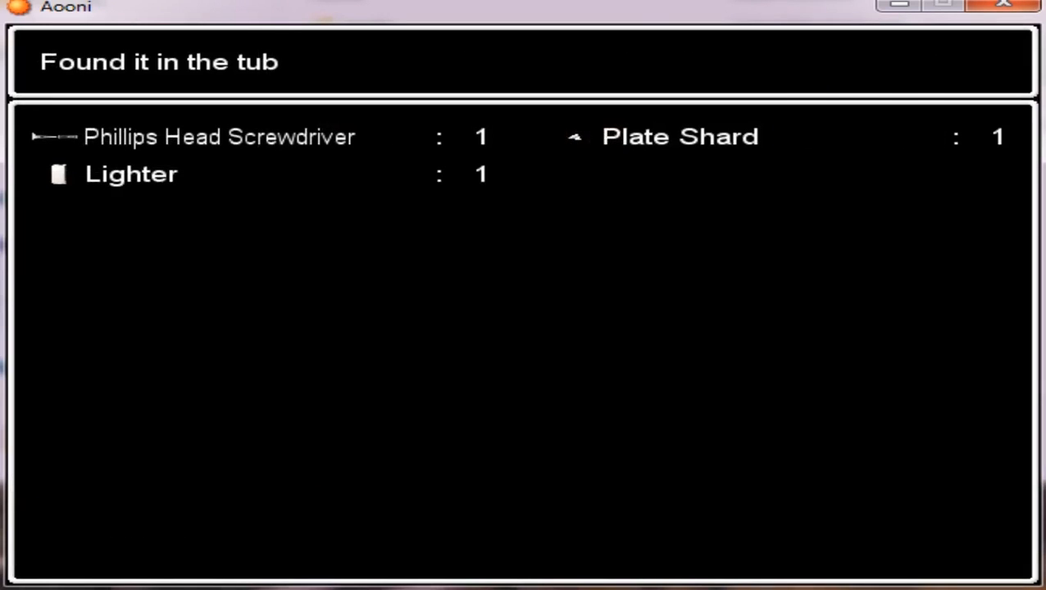
# Push the small chair through the dim shelved room into the cabinet room.
pyautogui.press('escape')
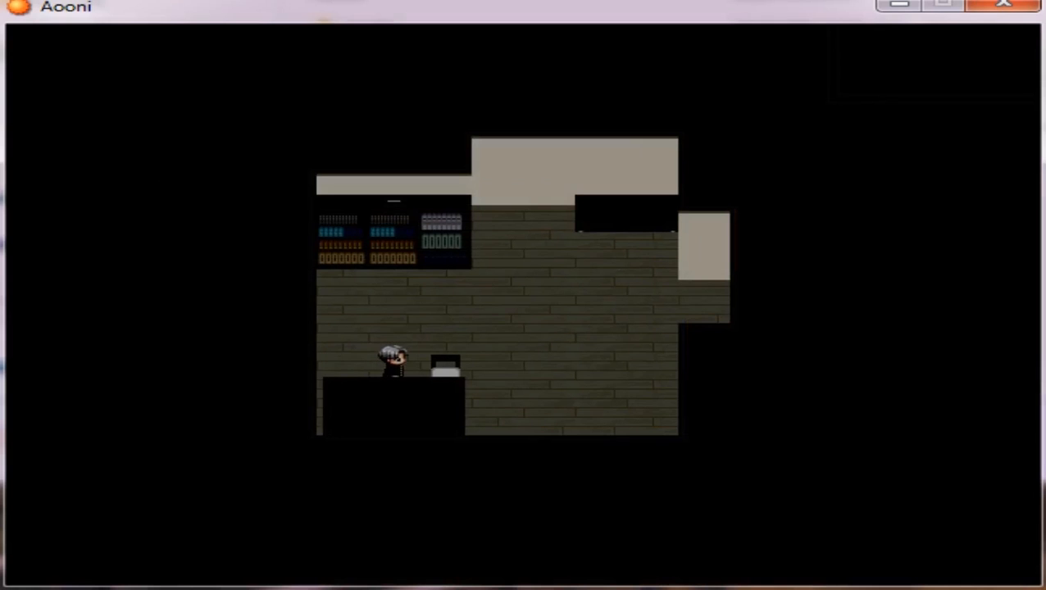
pyautogui.press('Right')
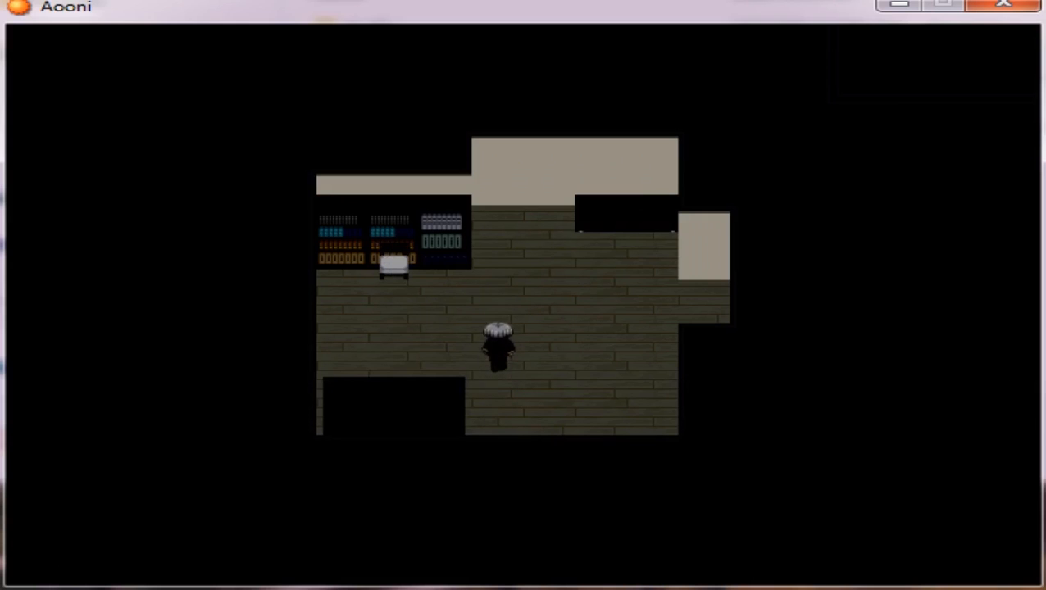
pyautogui.press('escape')
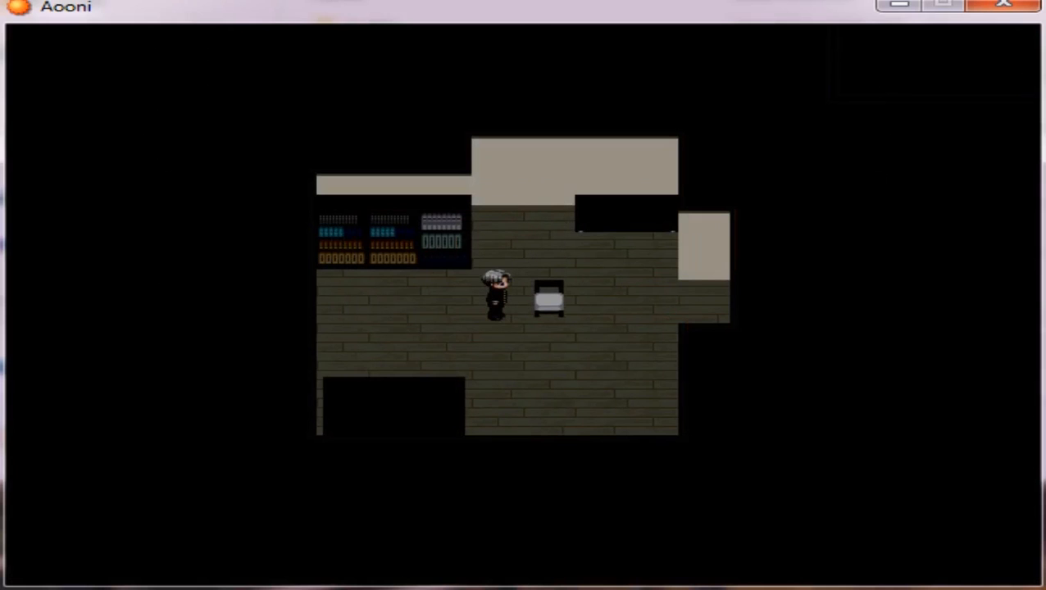
pyautogui.press('Right')
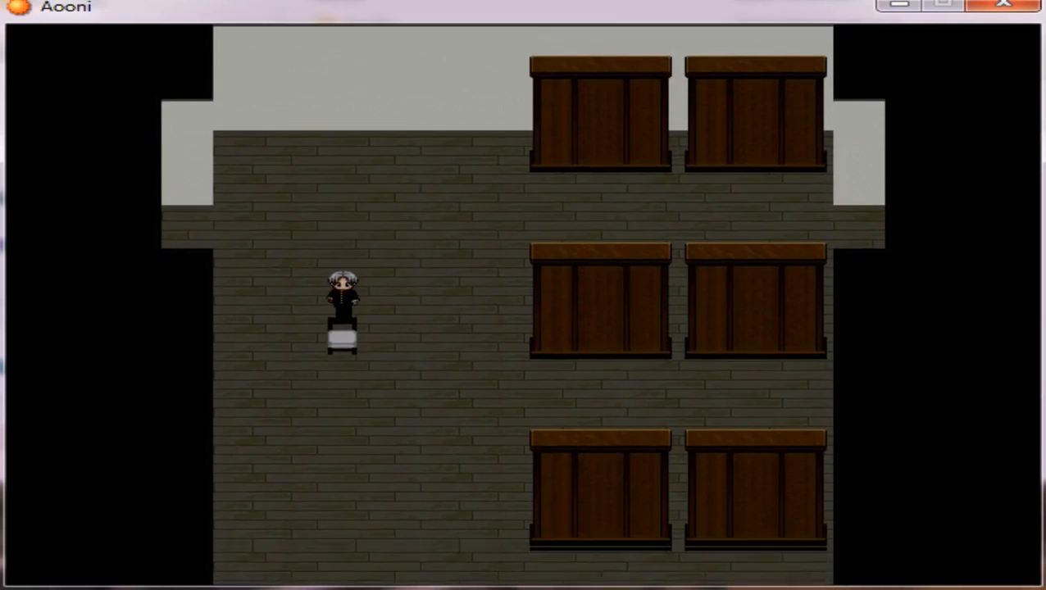
# Escape the Ao Oni down into the narrow orange-floored hallway with the dark door.
pyautogui.press('Down')
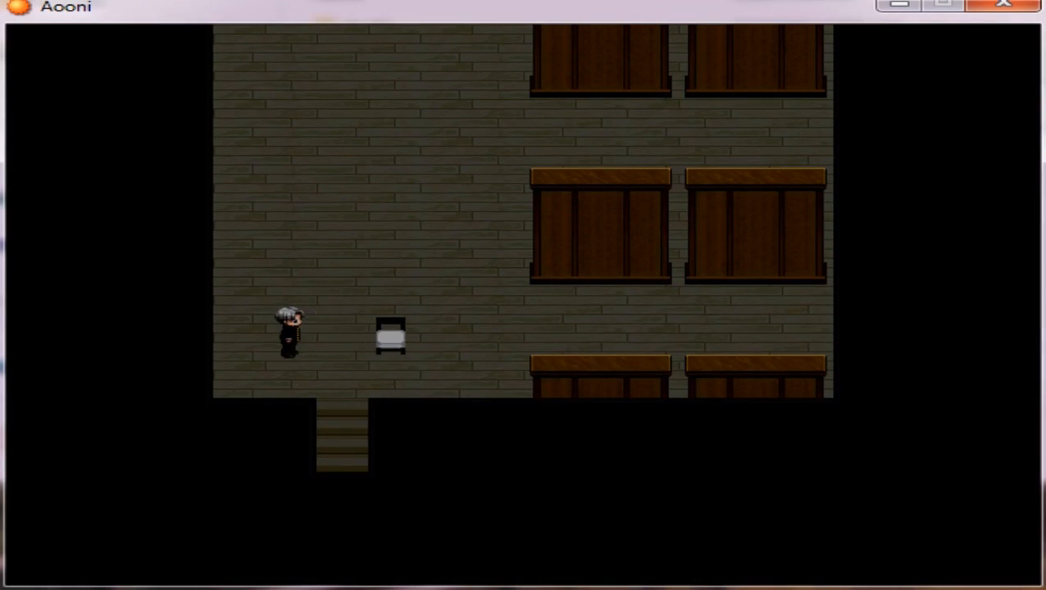
pyautogui.press('Right')
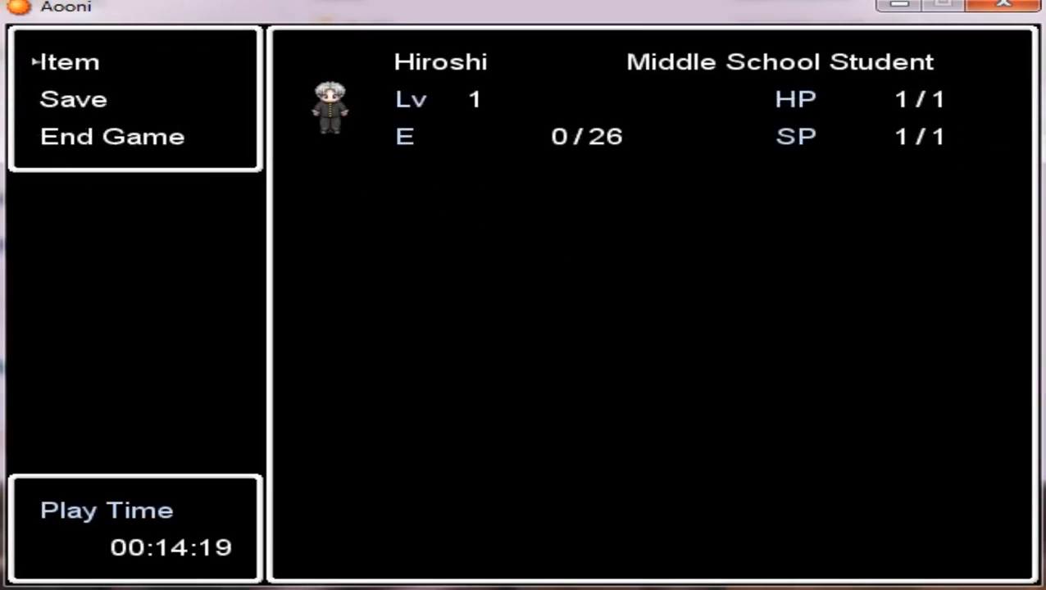
pyautogui.press('escape')
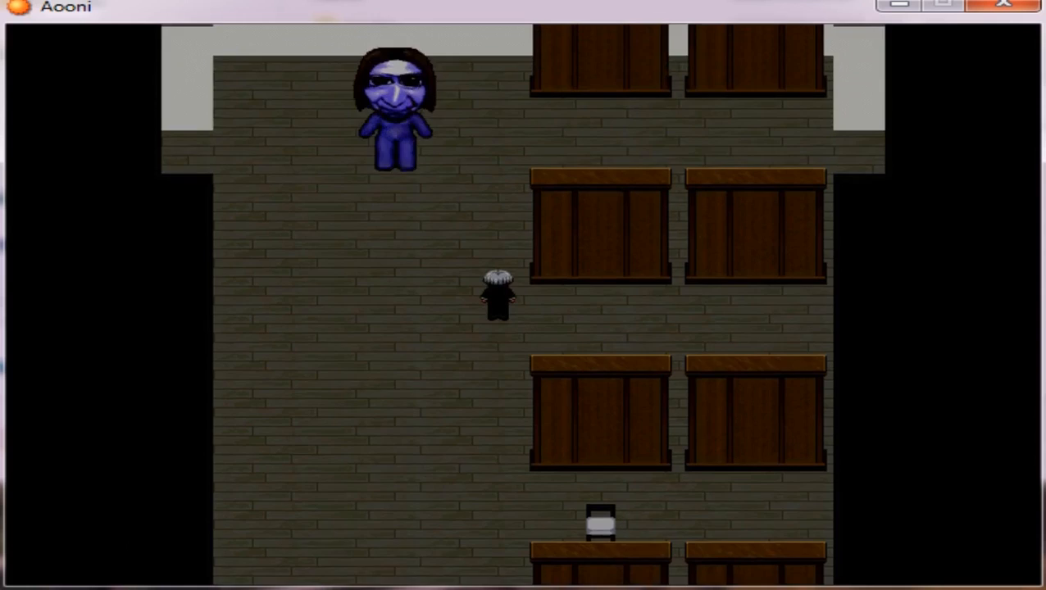
pyautogui.press('Down')
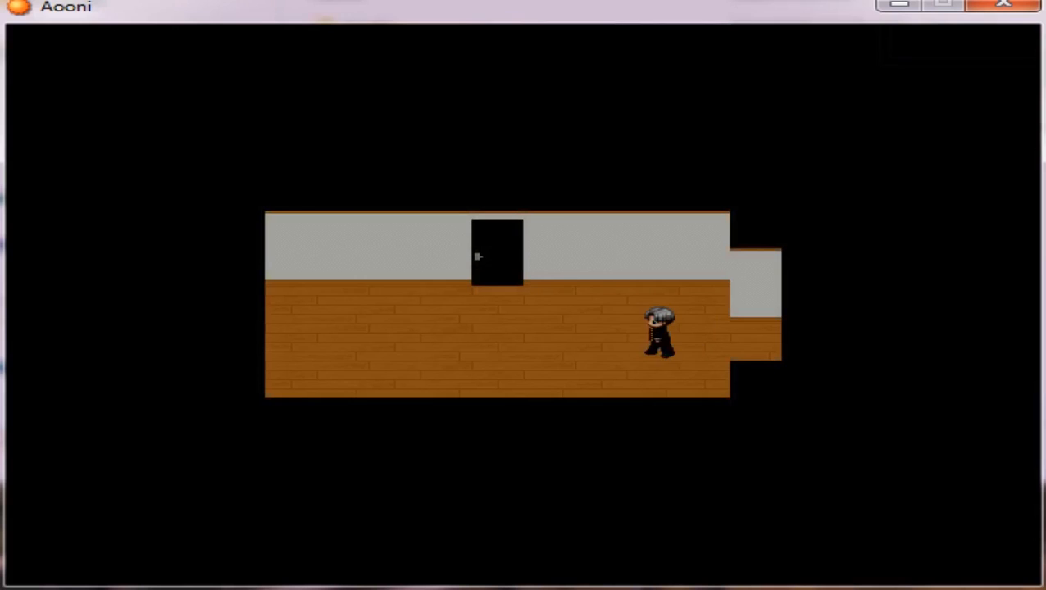
# Walk back to the grey wall plaque in the cabinet room and use an item there.
pyautogui.press('Right')
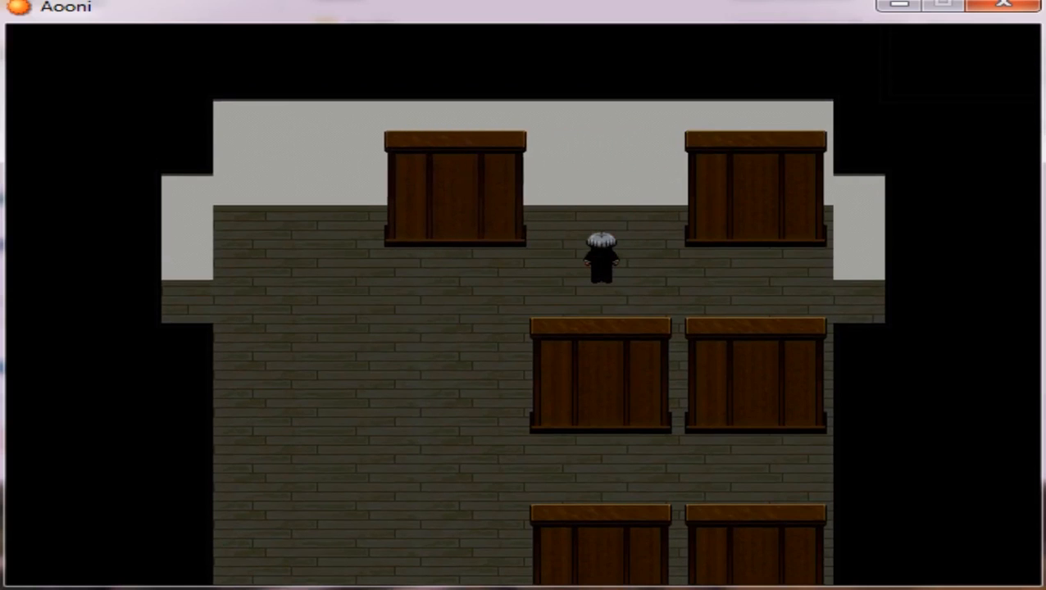
pyautogui.press('Right')
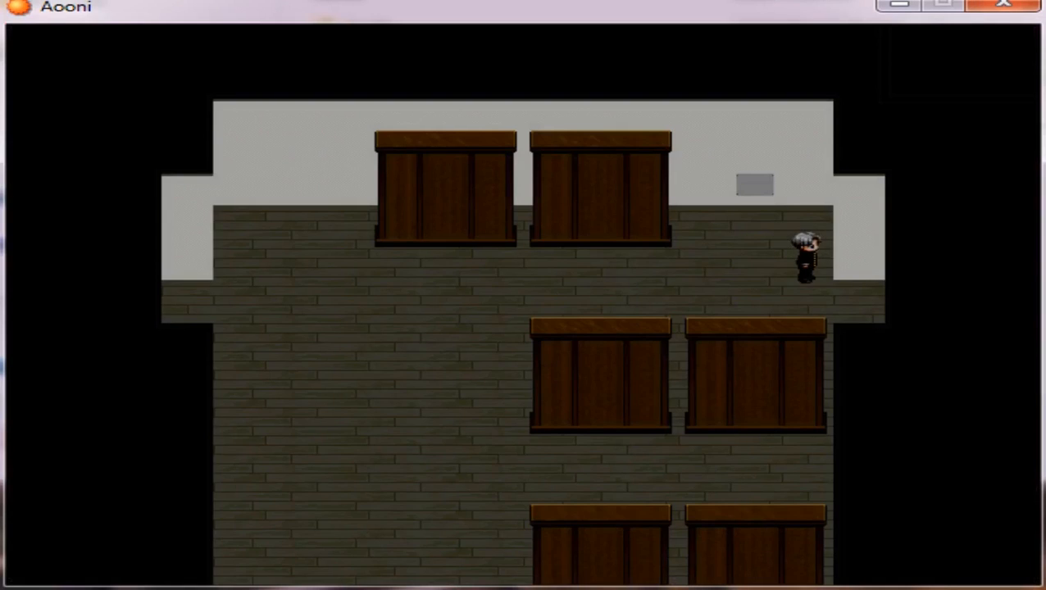
pyautogui.press('escape')
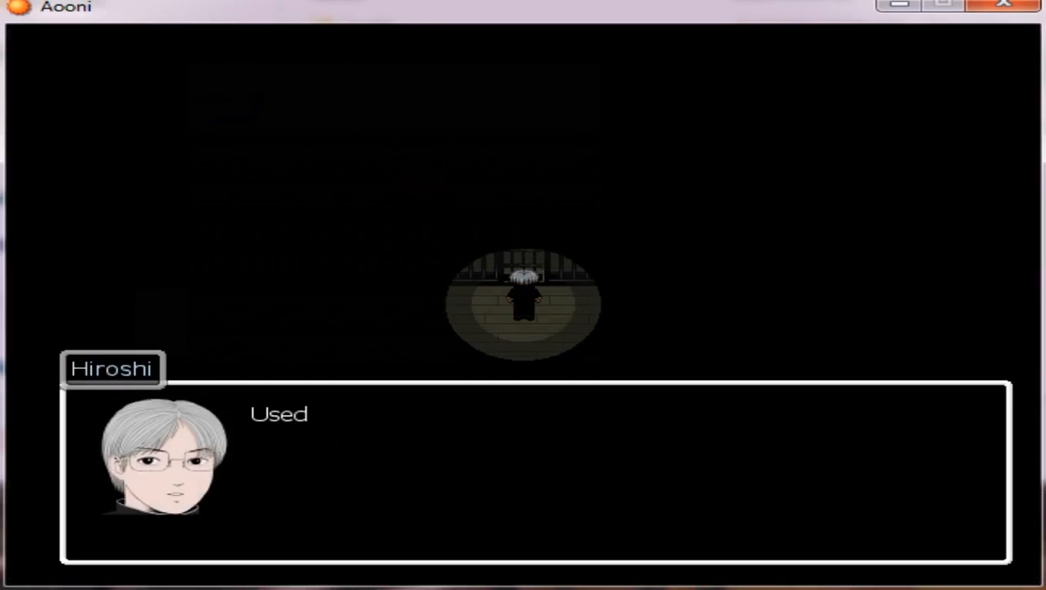
# Read Hiroshi's 'Used' dialogue and reach the save list showing File1 at 15:08.
pyautogui.press('enter')
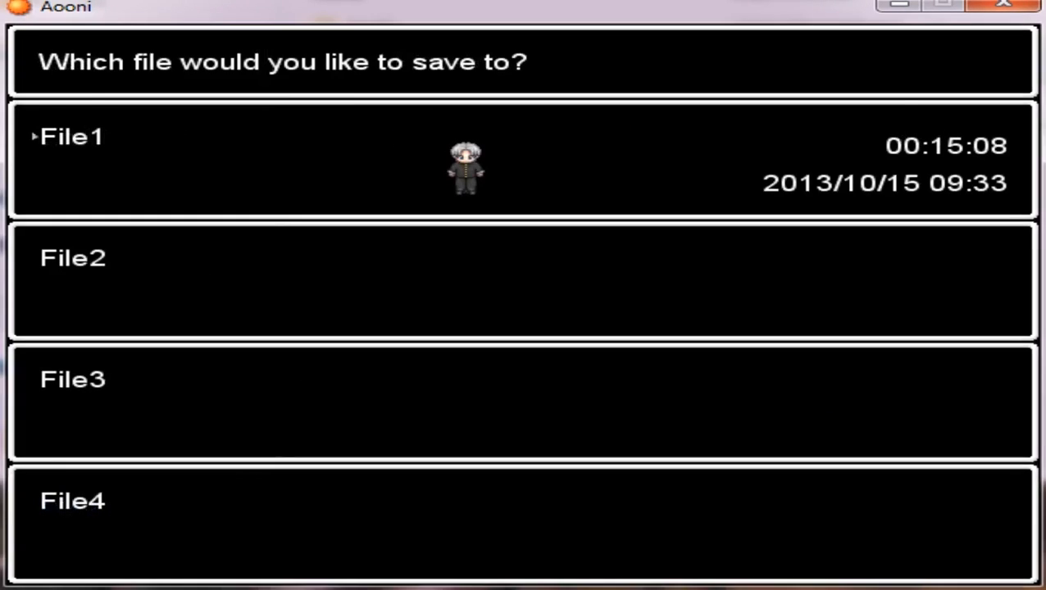
# Leave the save screen and walk through the top doorway into the dim grey-rug storeroom.
pyautogui.click(72, 137)
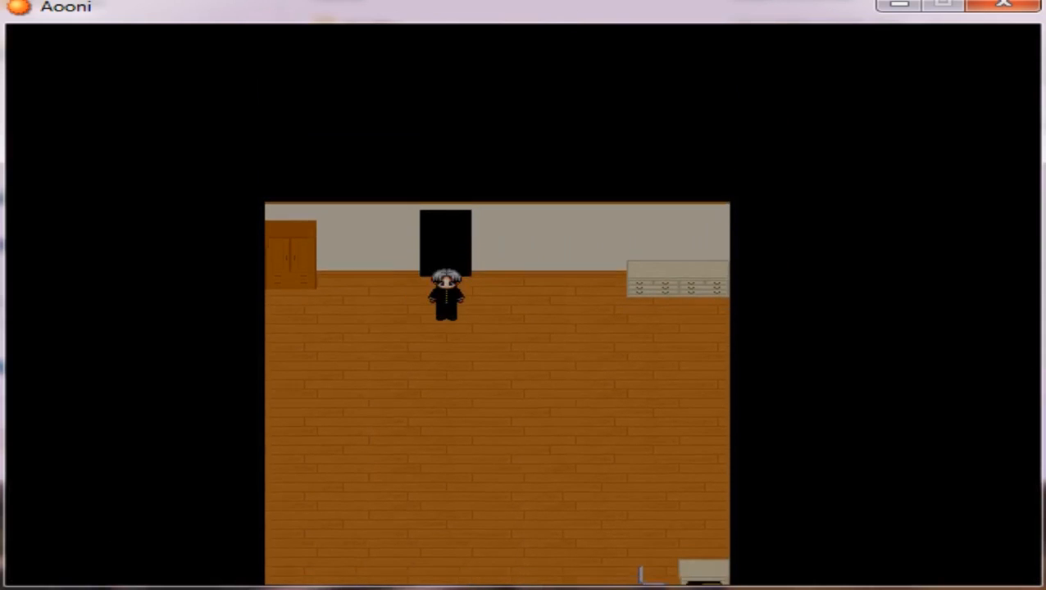
pyautogui.press('Down')
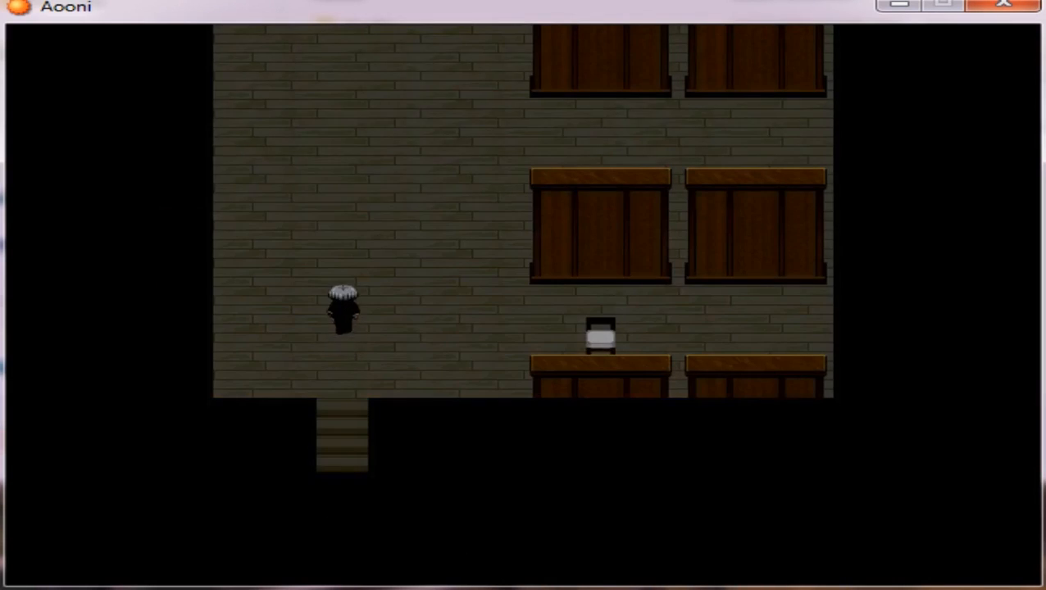
pyautogui.press('Up')
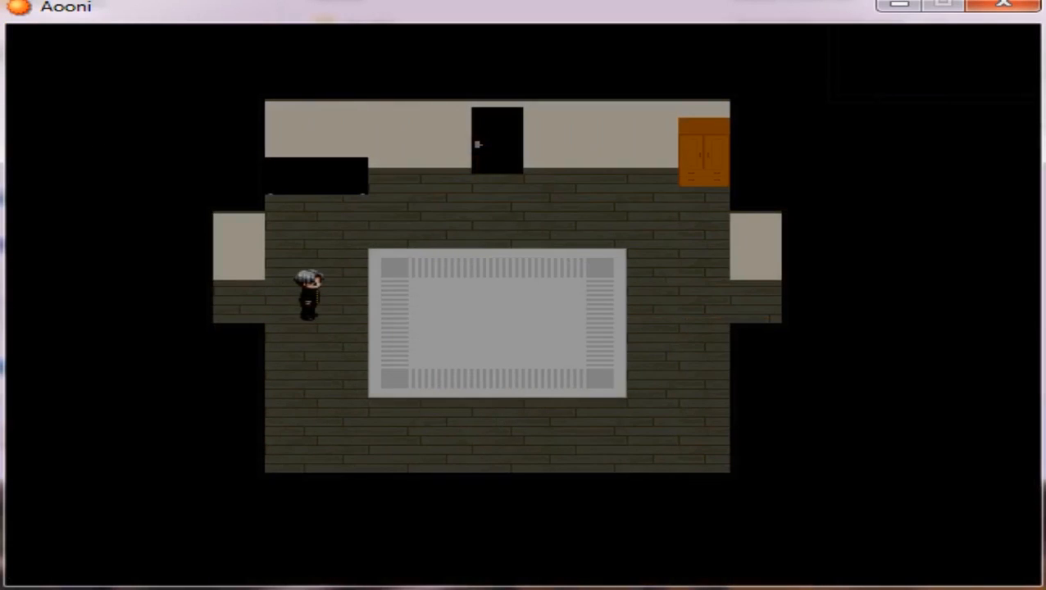
# Exit the rug room by the left passage and cross the main hall into the narrow corridor.
pyautogui.press('up')
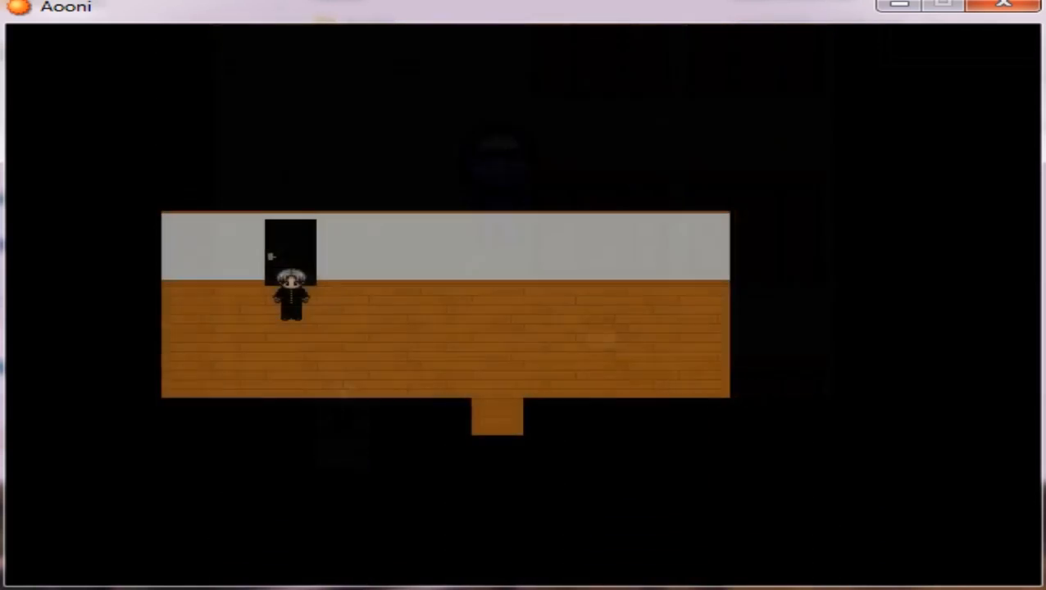
pyautogui.press('Up')
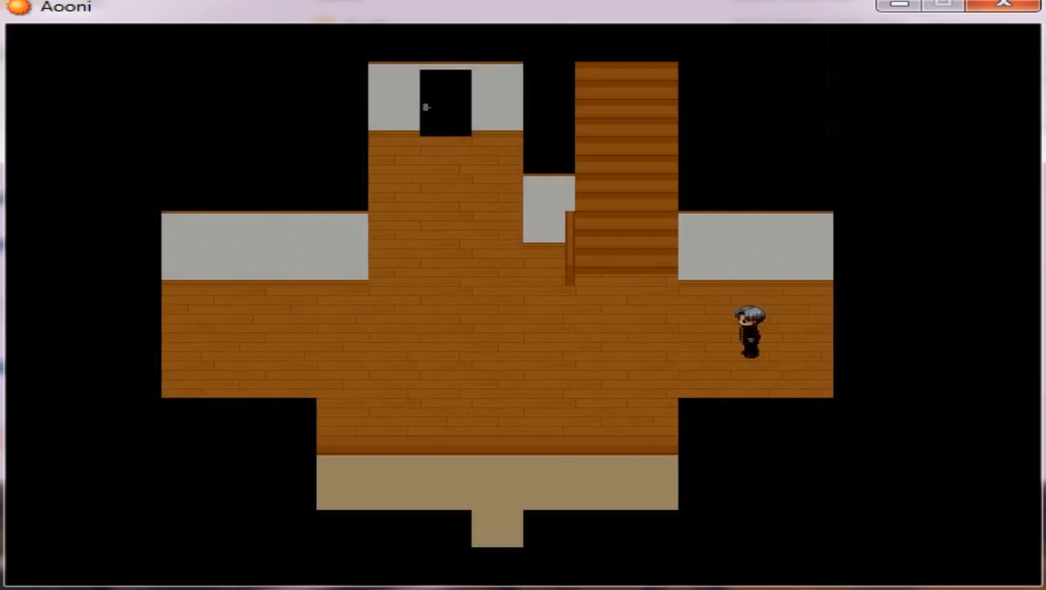
pyautogui.press('Up')
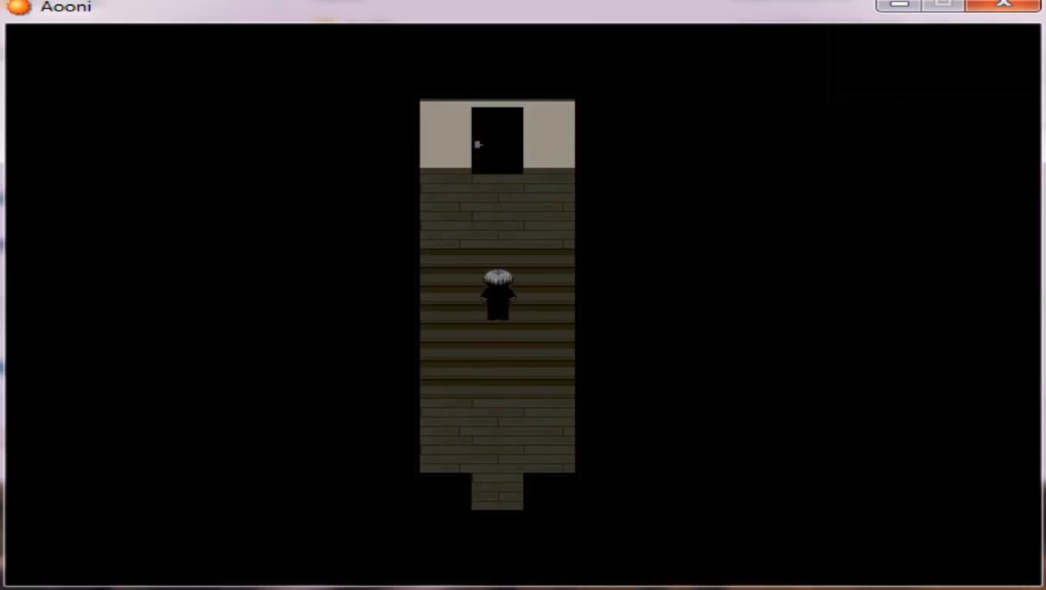
# Cross the dark red room and grey room into the dim red bedroom with a bed.
pyautogui.press('Escape')
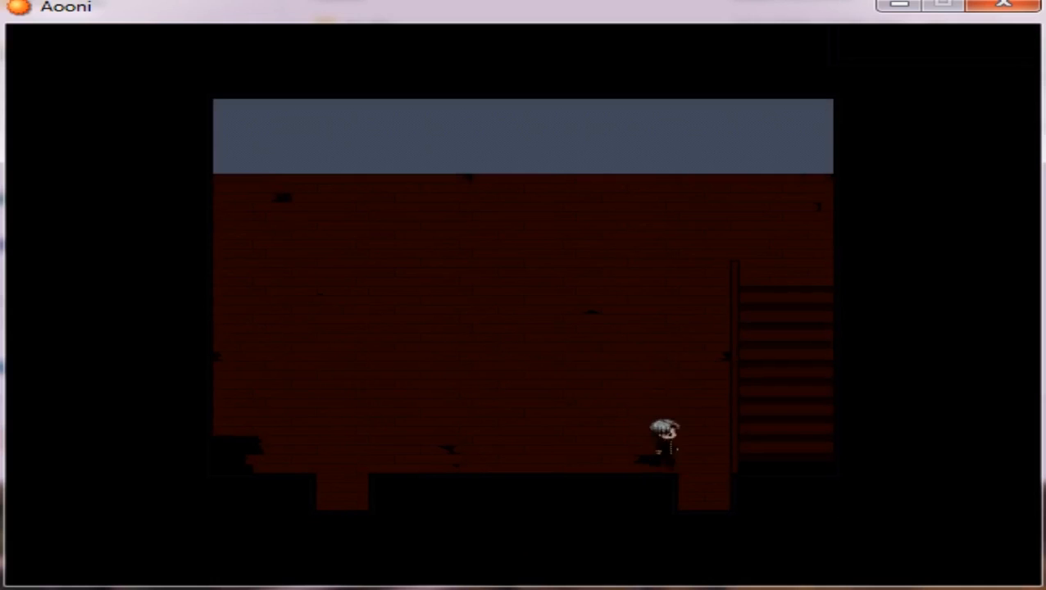
pyautogui.press('Left')
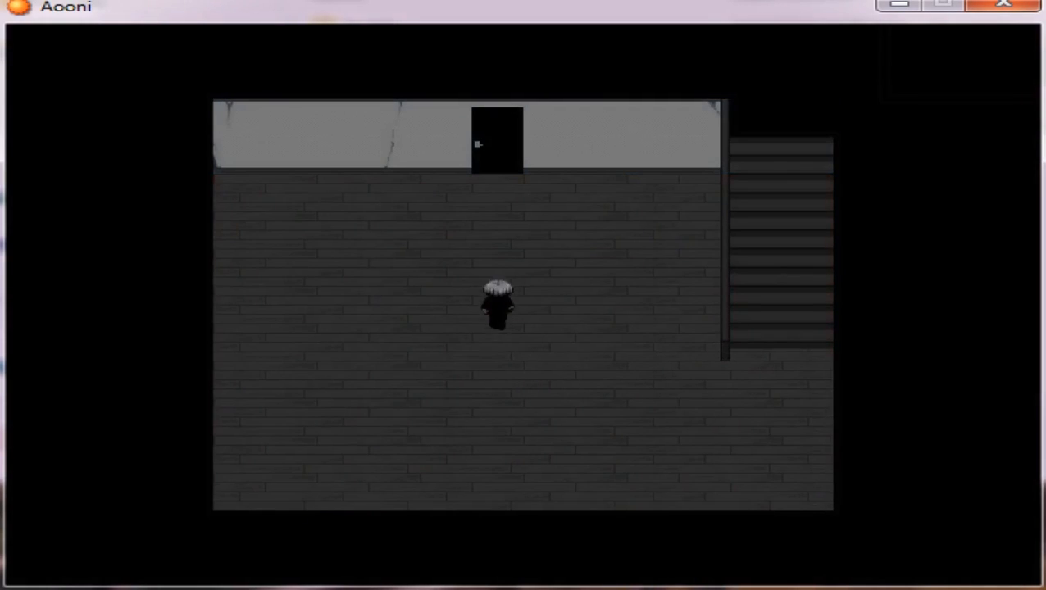
pyautogui.press('up')
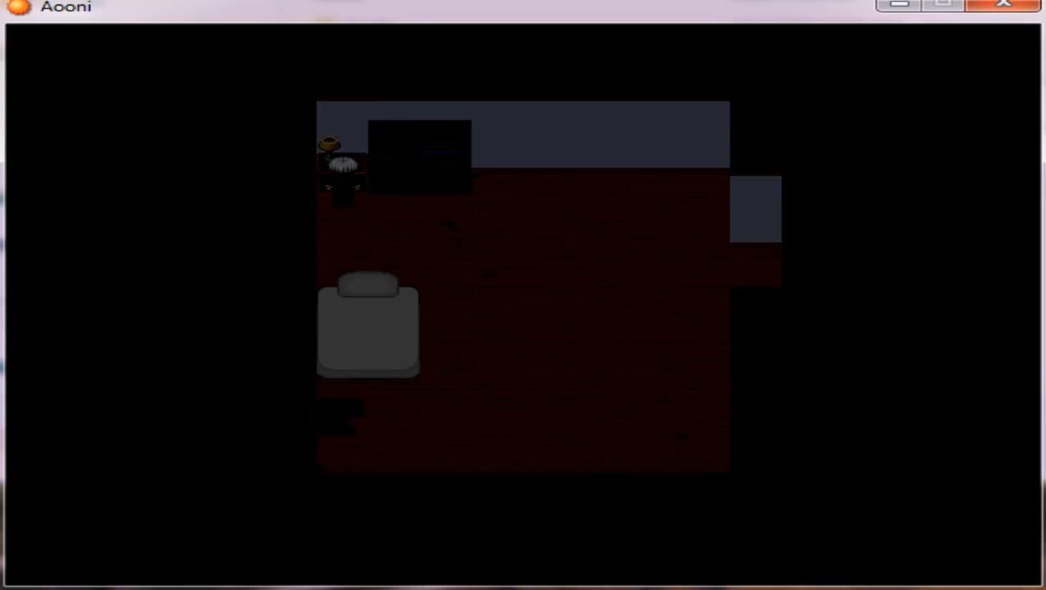
# Use the fireplace, dismiss 'It won't light', and enter the red room with a chest.
pyautogui.press('Escape')
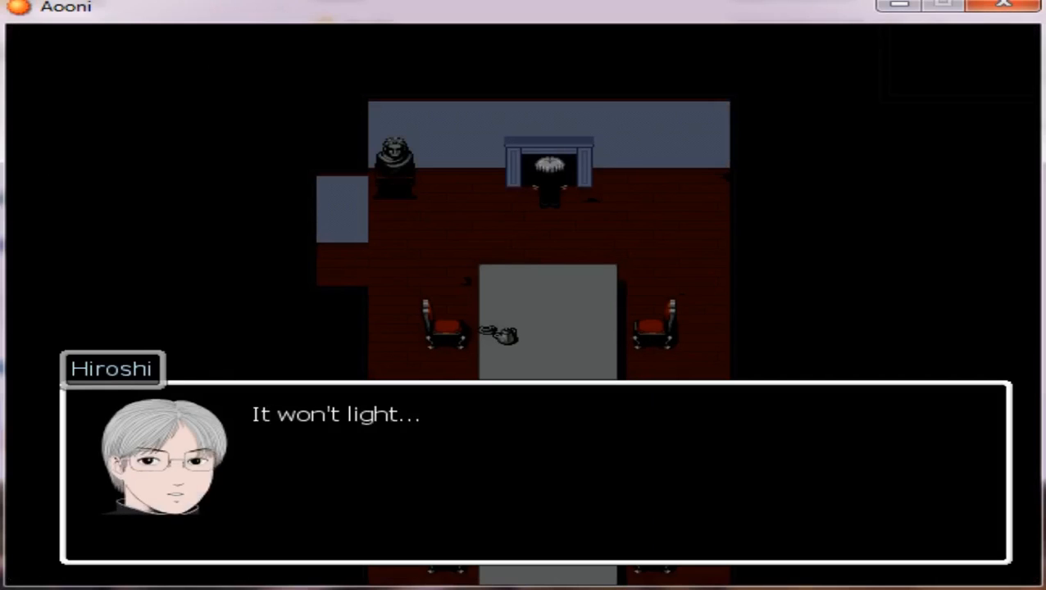
pyautogui.press('enter')
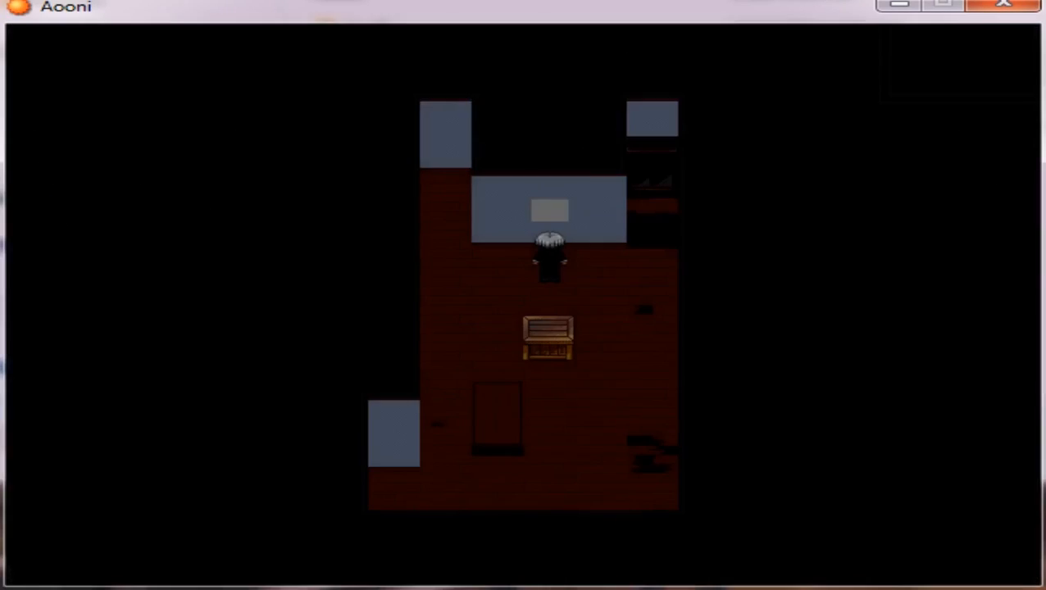
# Glance at the menu showing 20:13 play time, then walk left into the red staircase room.
pyautogui.press('Right')
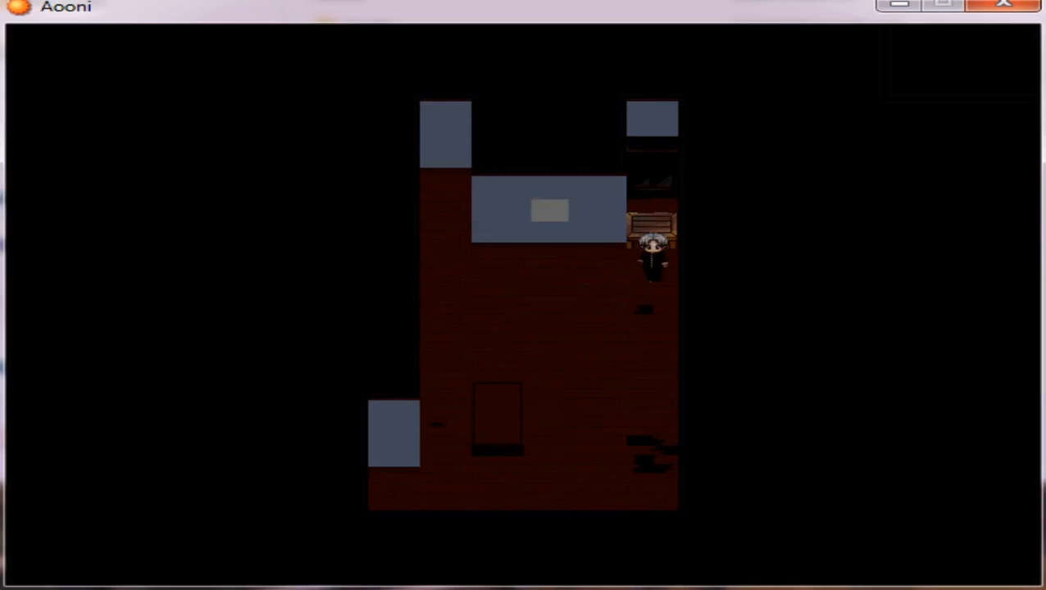
pyautogui.press('Escape')
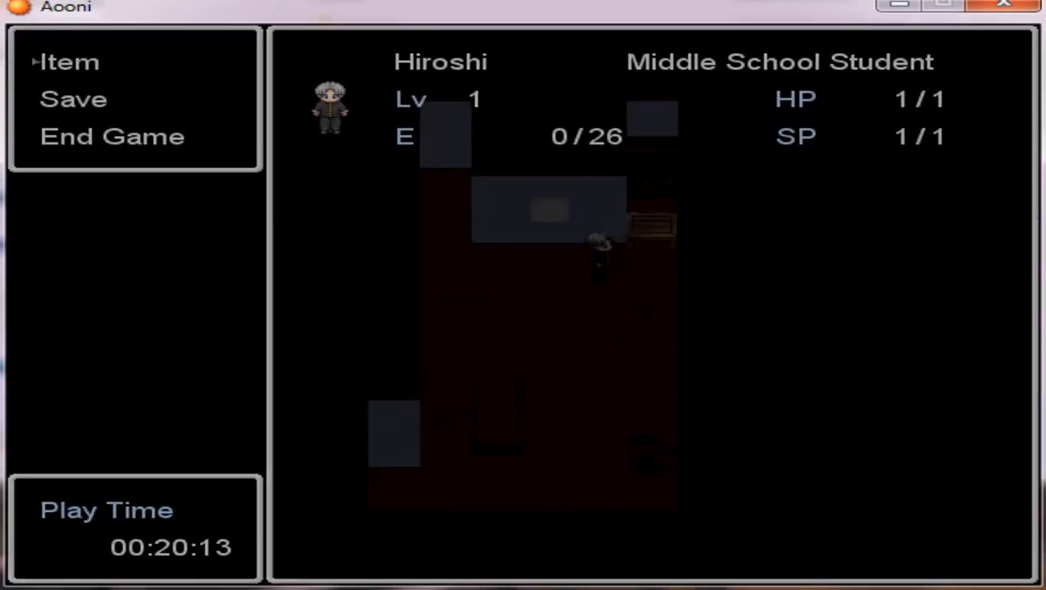
pyautogui.click(67, 61)
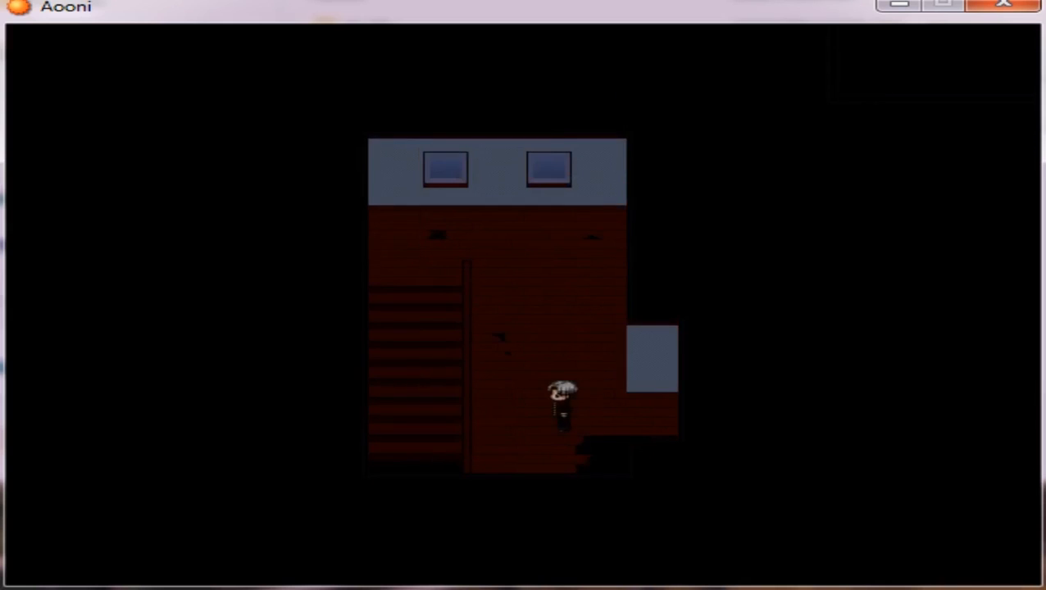
pyautogui.press('Left')
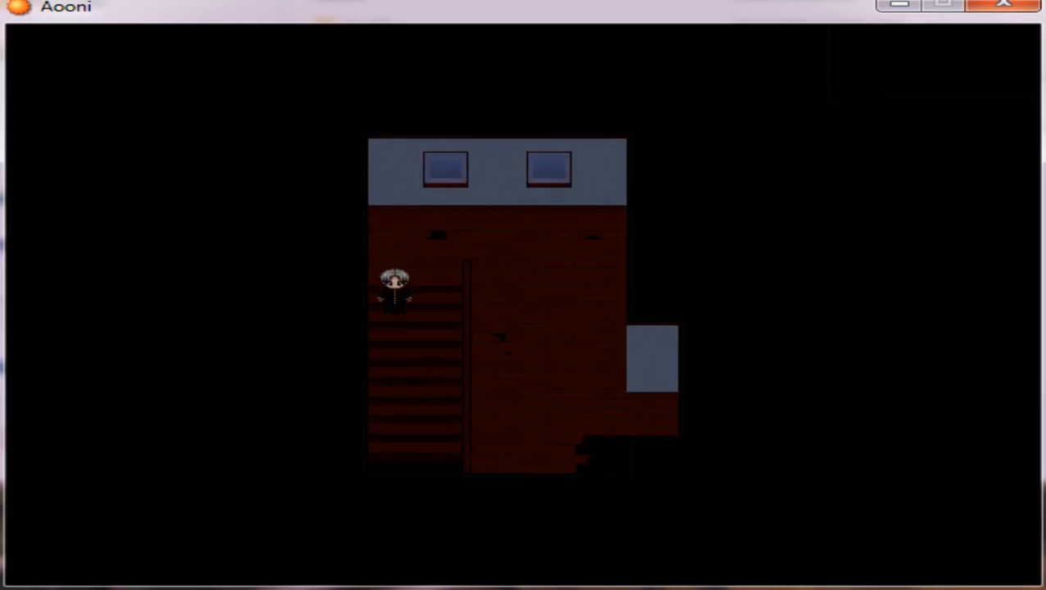